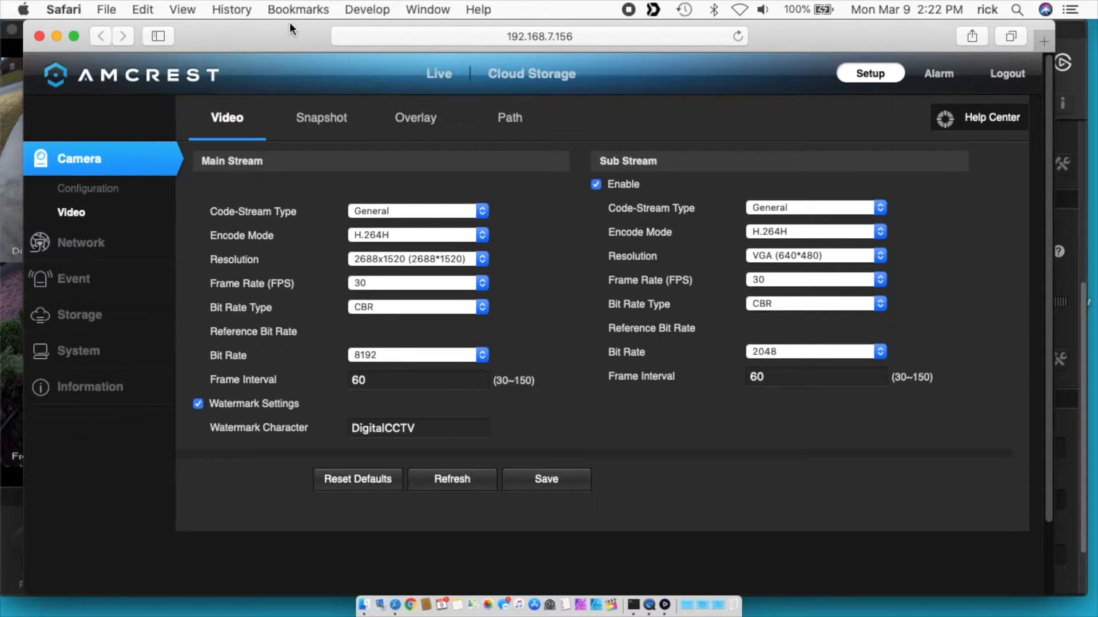
{"action": "mouse_move", "coordinate": [290, 89]}
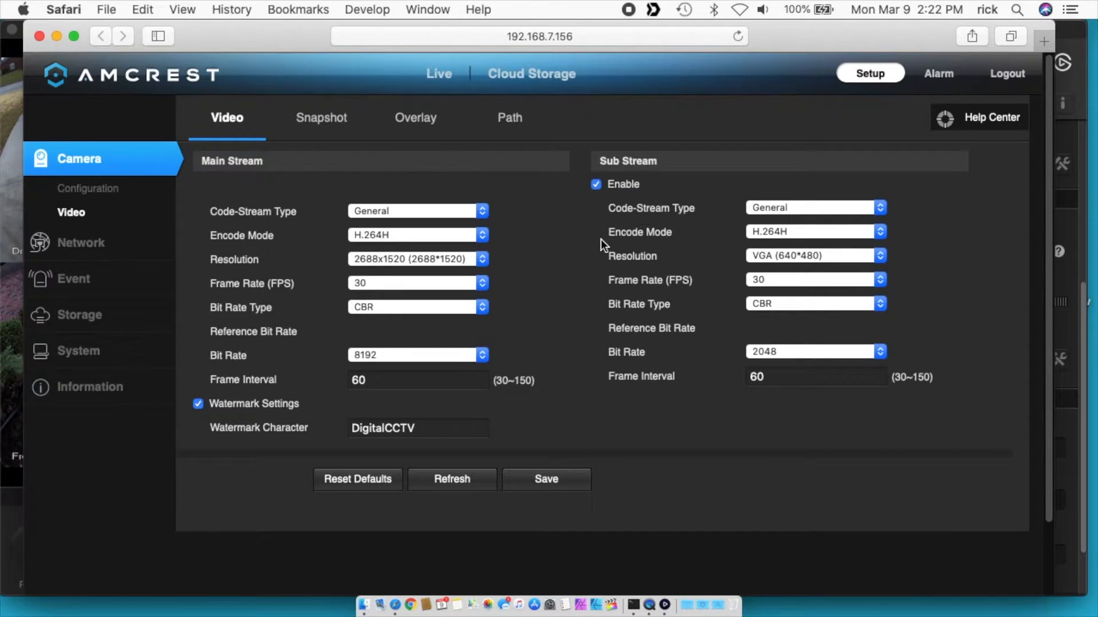
{"action": "mouse_move", "coordinate": [665, 168]}
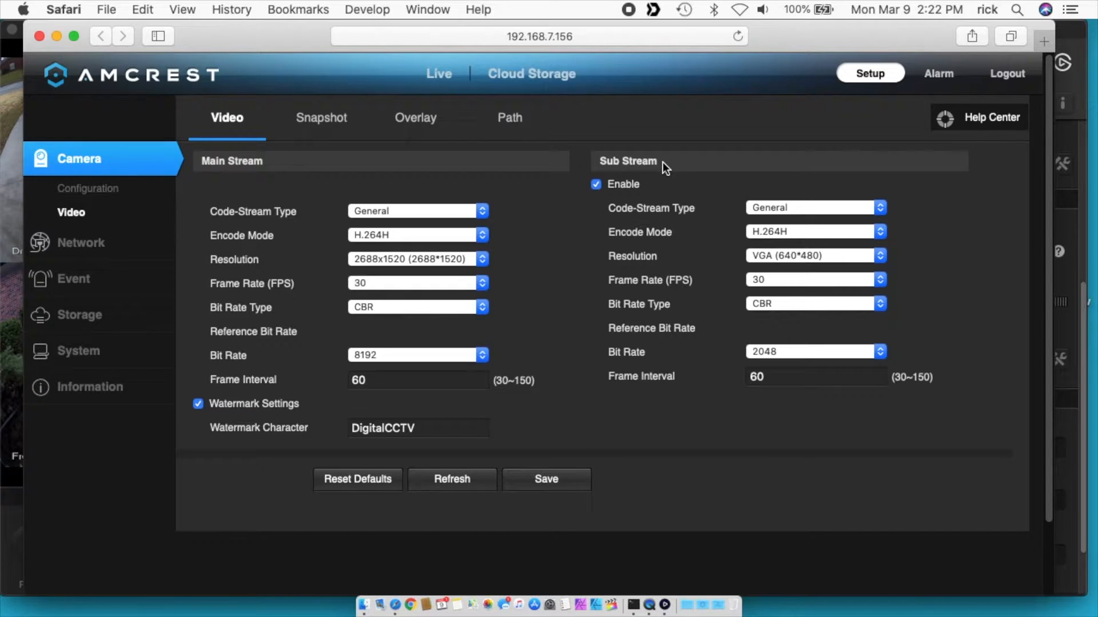
{"action": "mouse_move", "coordinate": [826, 268]}
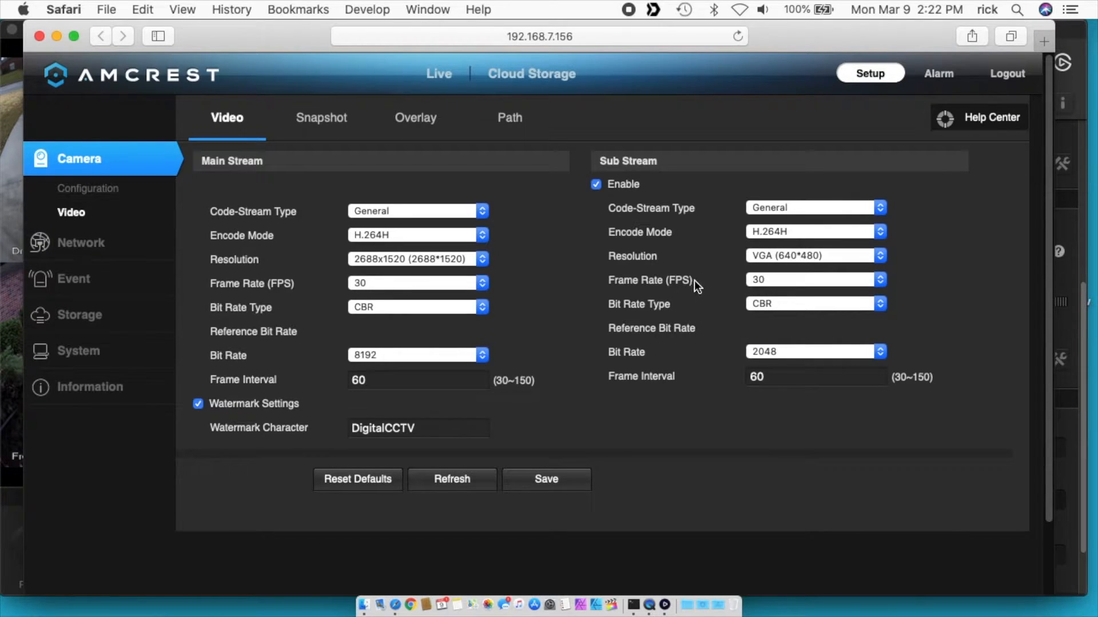
{"action": "mouse_move", "coordinate": [334, 220]}
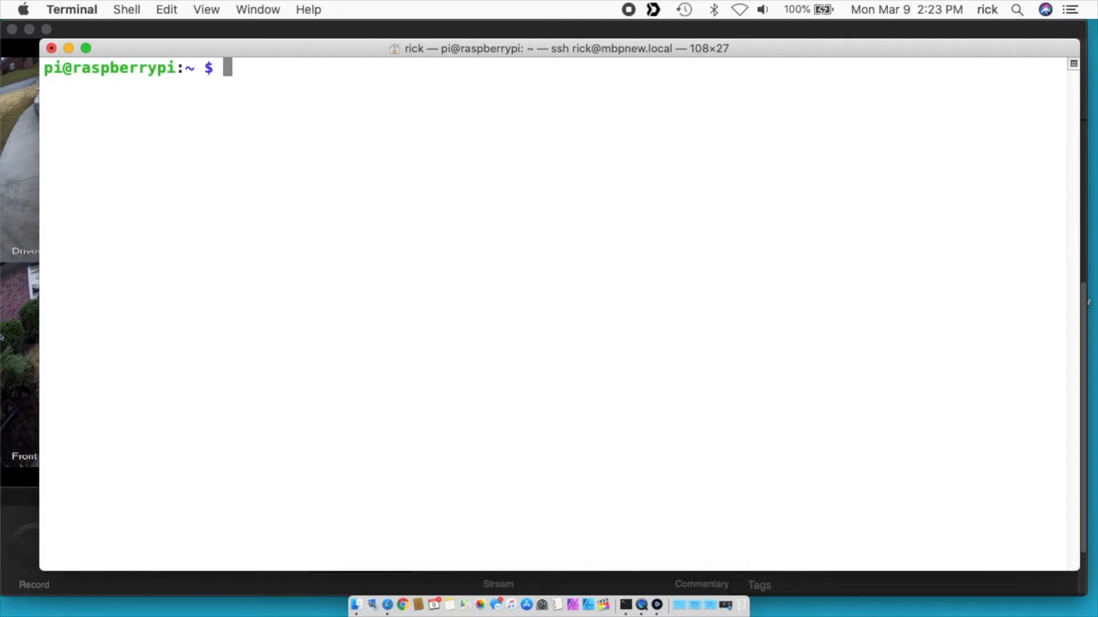
Run ls -l in the home directory, revealing the backyard, driveway, frontdoor and garage scripts
{"action": "key", "text": "Return"}
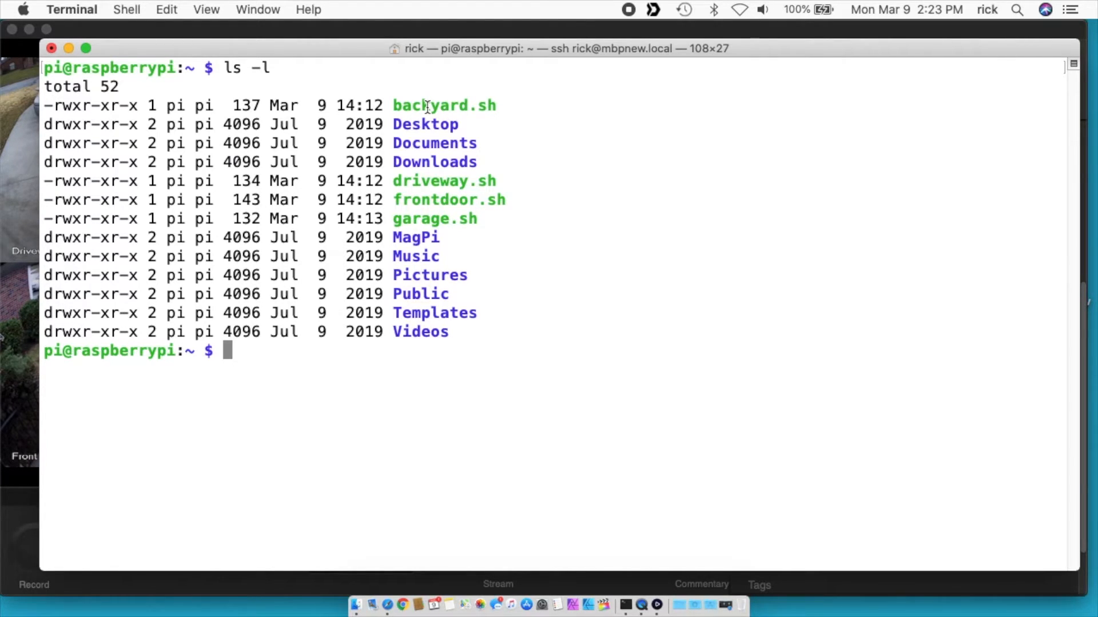
{"action": "mouse_move", "coordinate": [490, 106]}
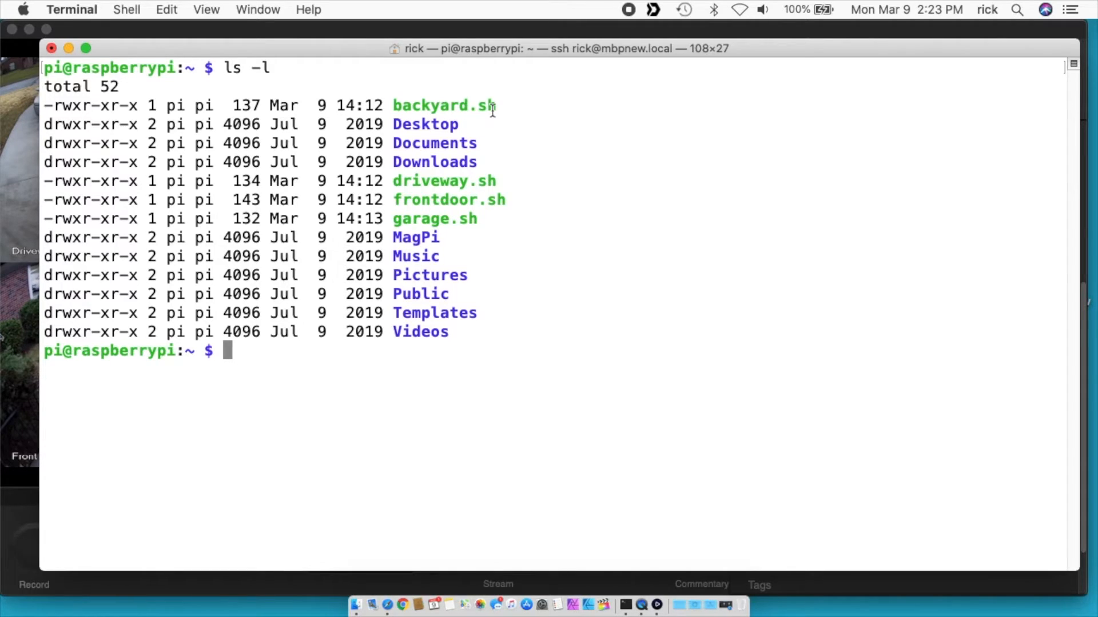
{"action": "mouse_move", "coordinate": [502, 194]}
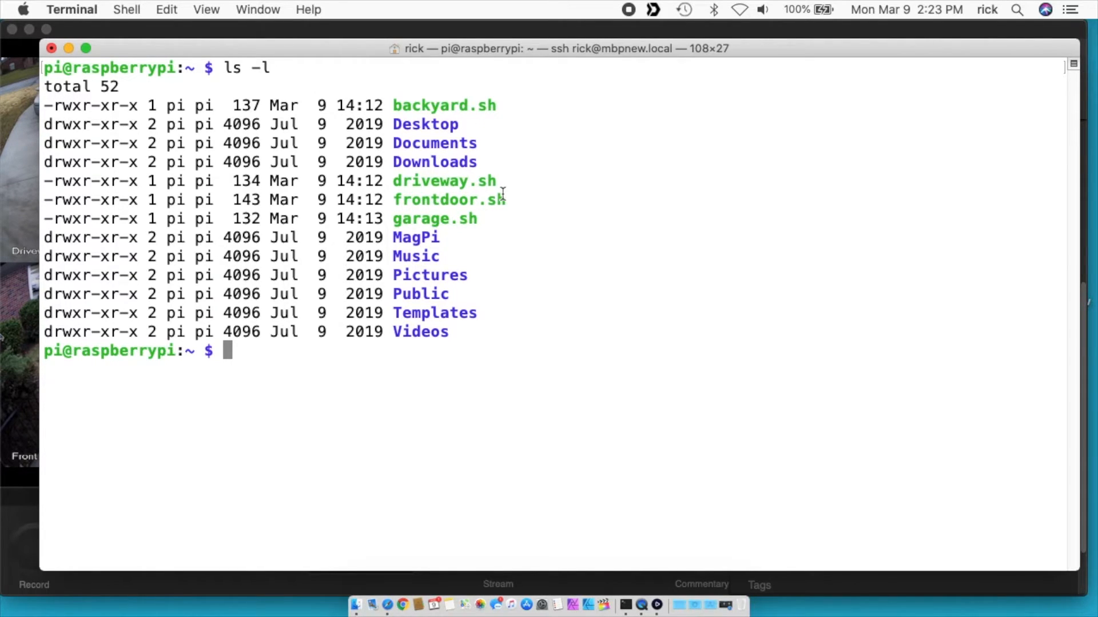
{"action": "mouse_move", "coordinate": [486, 224]}
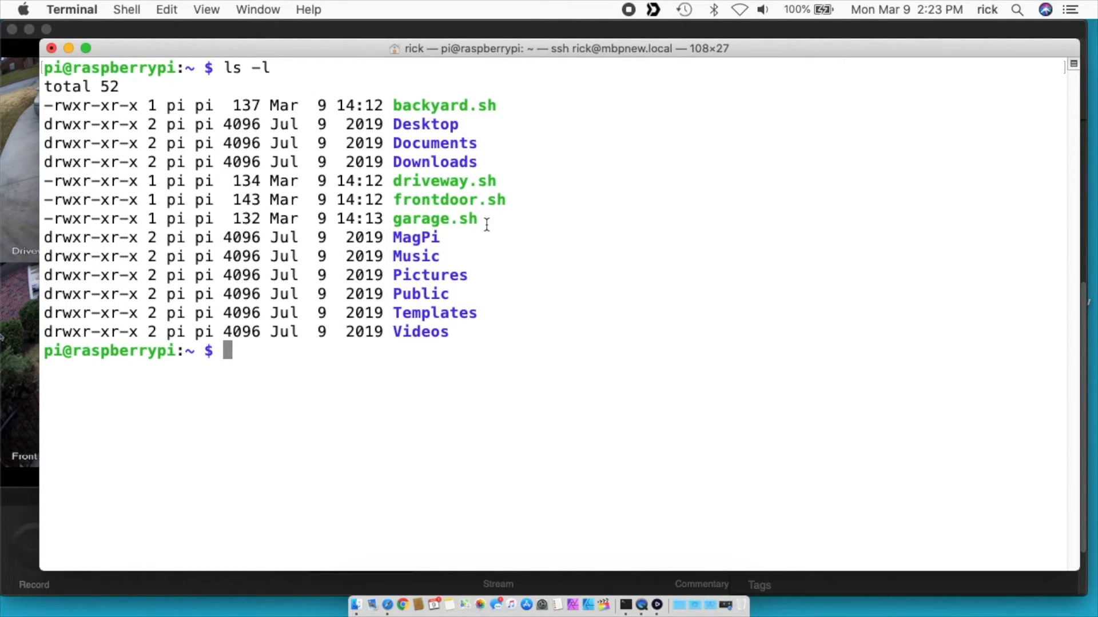
{"action": "type", "text": "ce"}
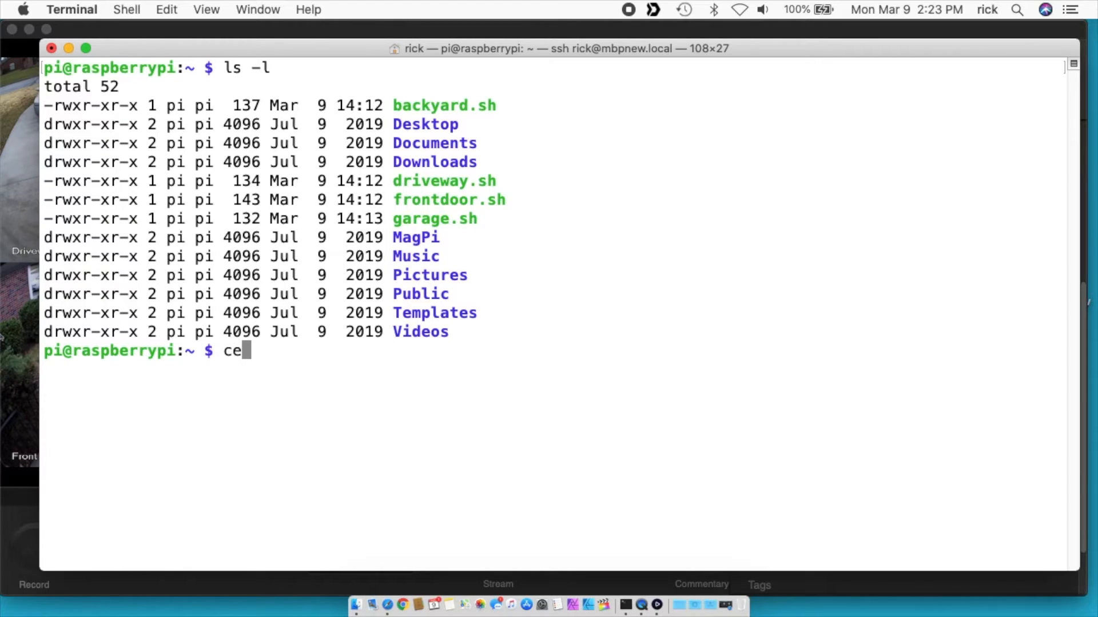
Change into /etc/systemd/system, where the driveway, frontdoor and garage service files live
{"action": "type", "text": "d /etc/se"}
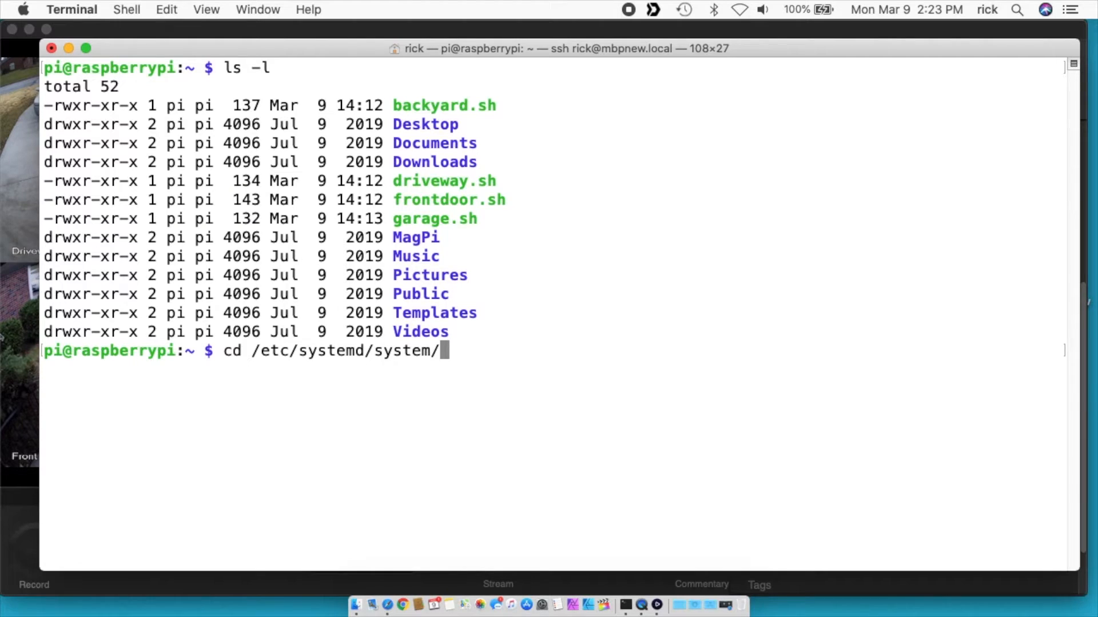
{"action": "key", "text": "Return"}
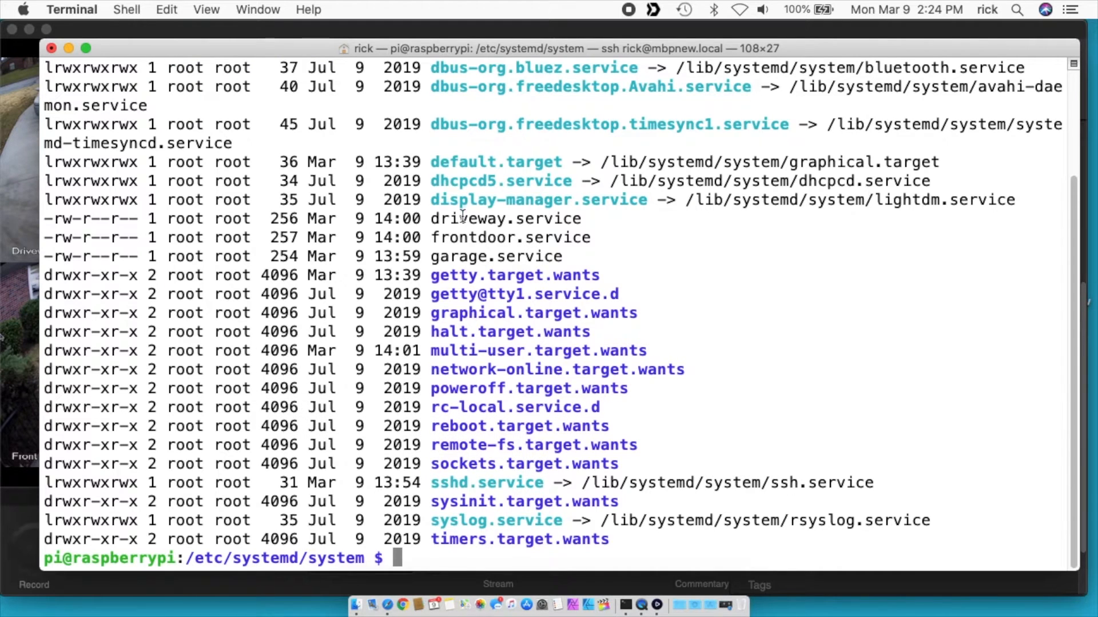
{"action": "mouse_move", "coordinate": [468, 256]}
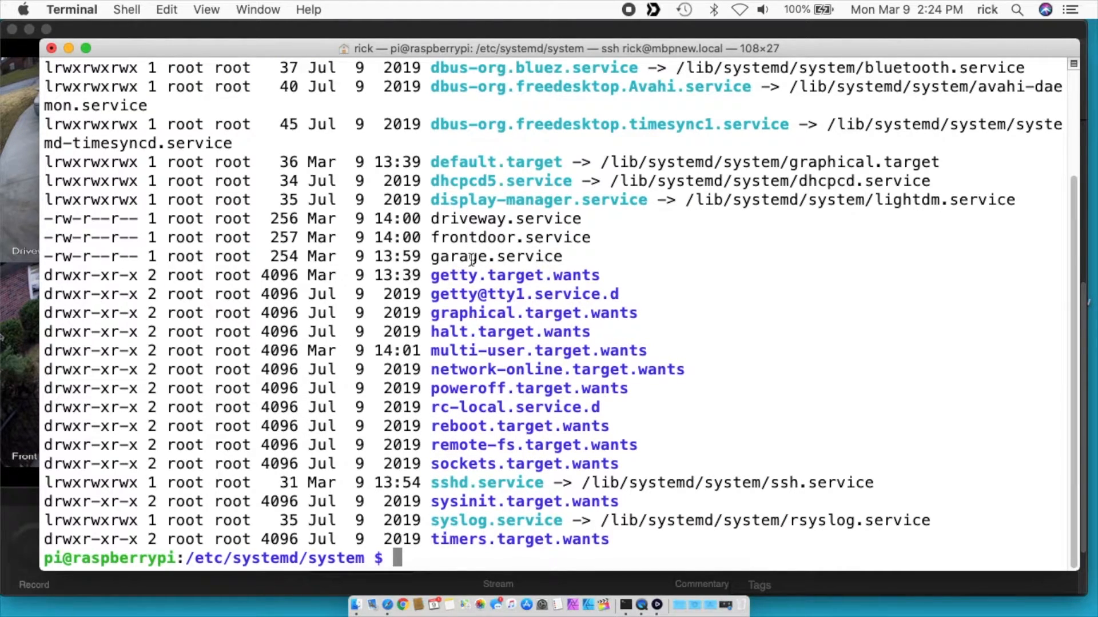
{"action": "mouse_move", "coordinate": [486, 222]}
{"action": "type", "text": "cat *.sh"}
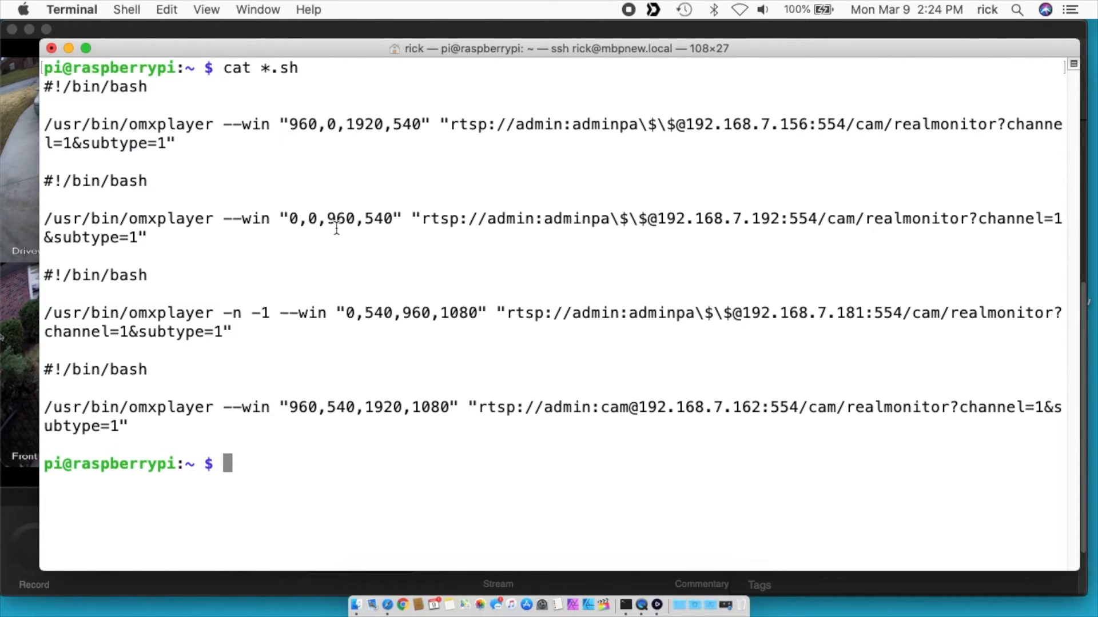
{"action": "mouse_move", "coordinate": [299, 128]}
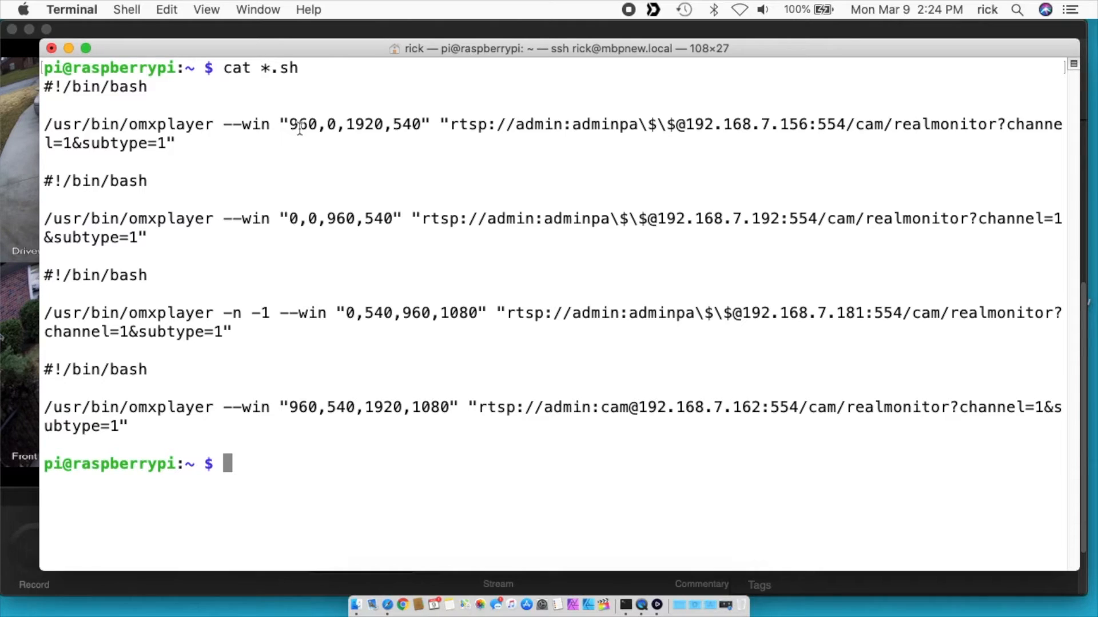
{"action": "mouse_move", "coordinate": [292, 218]}
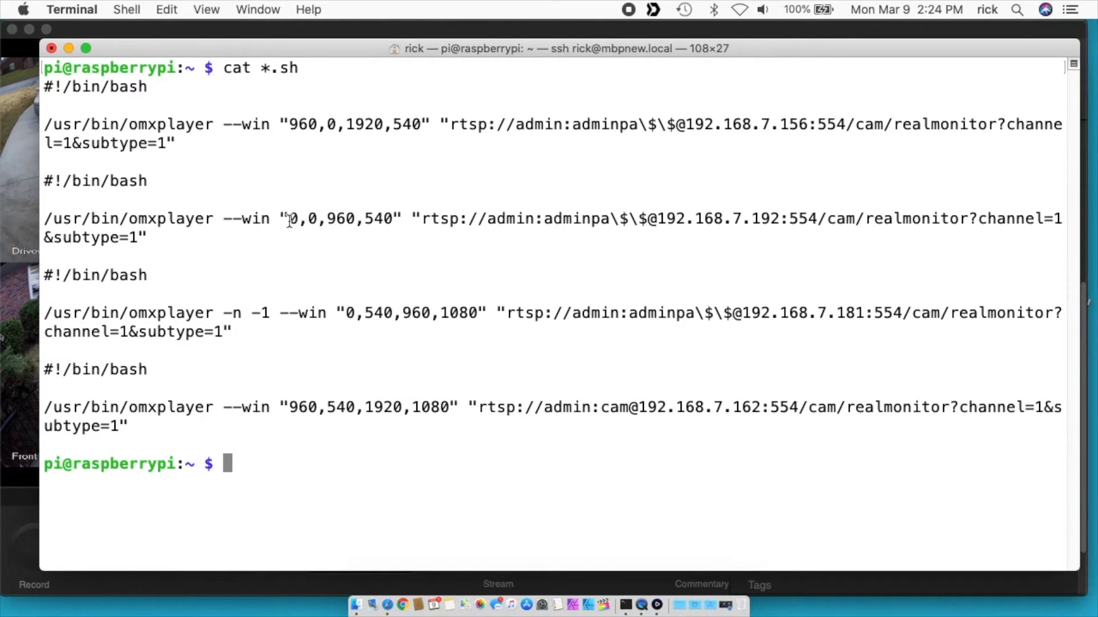
{"action": "mouse_move", "coordinate": [297, 126]}
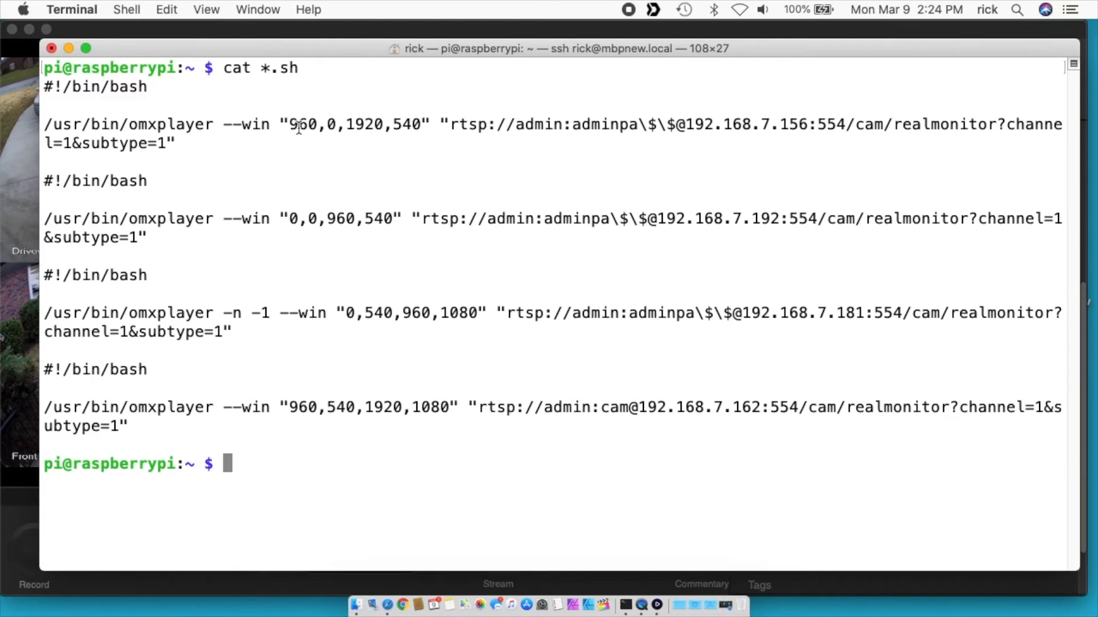
{"action": "mouse_move", "coordinate": [363, 137]}
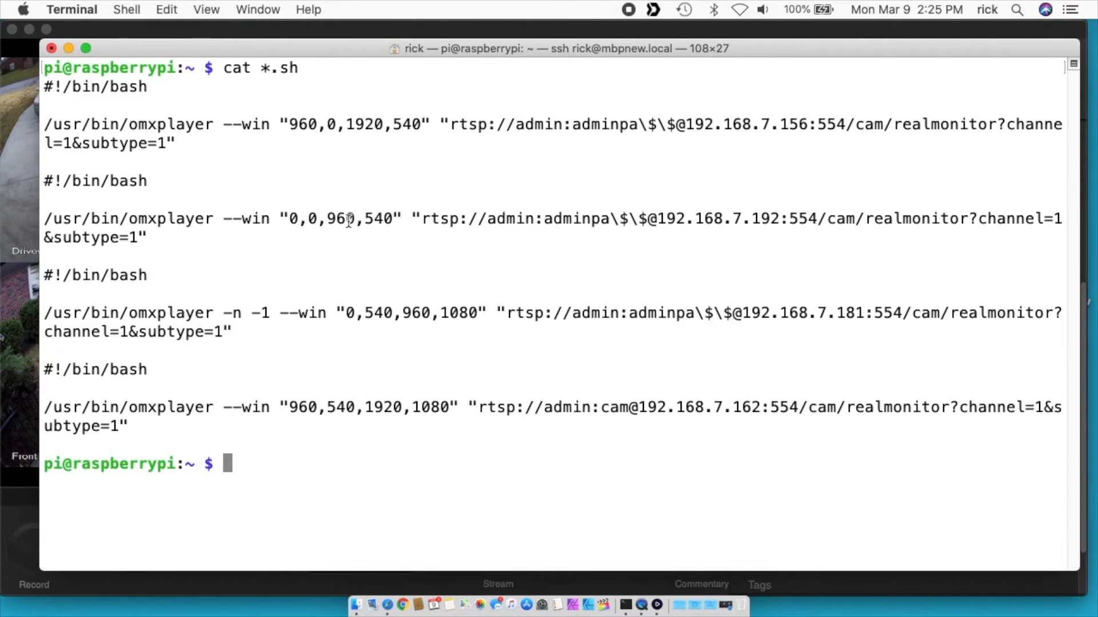
{"action": "mouse_move", "coordinate": [305, 125]}
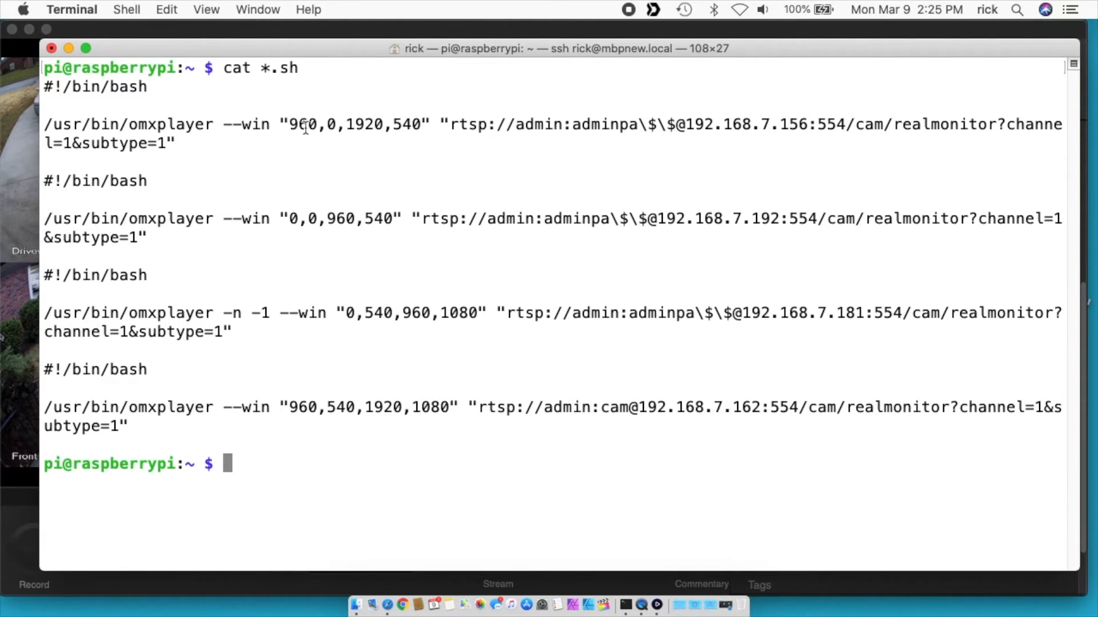
{"action": "mouse_move", "coordinate": [392, 125]}
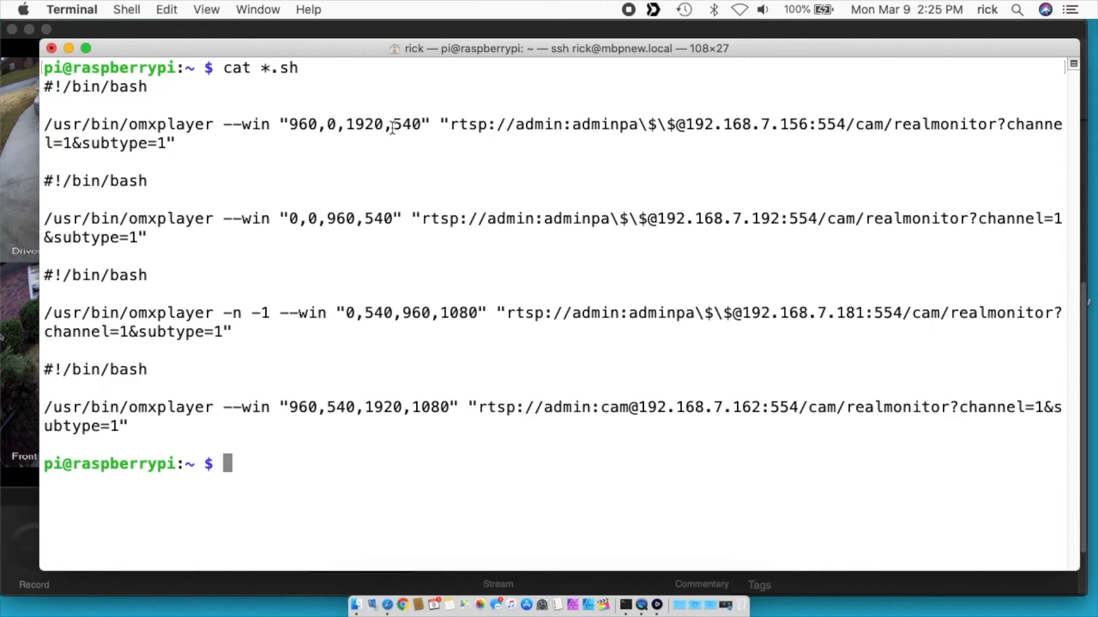
{"action": "mouse_move", "coordinate": [330, 135]}
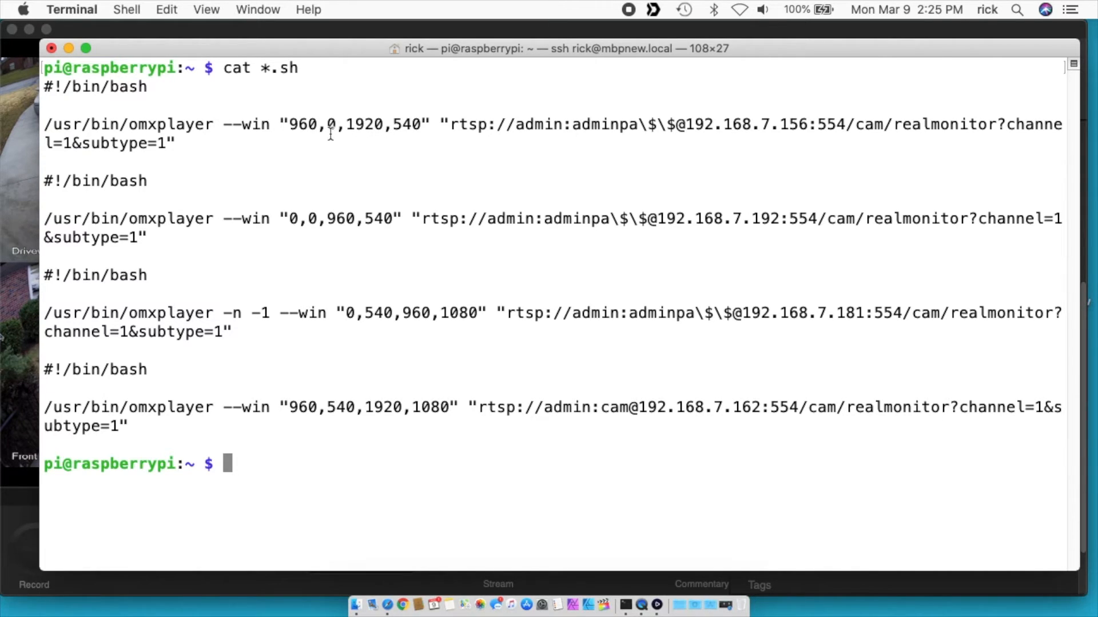
{"action": "mouse_move", "coordinate": [292, 125]}
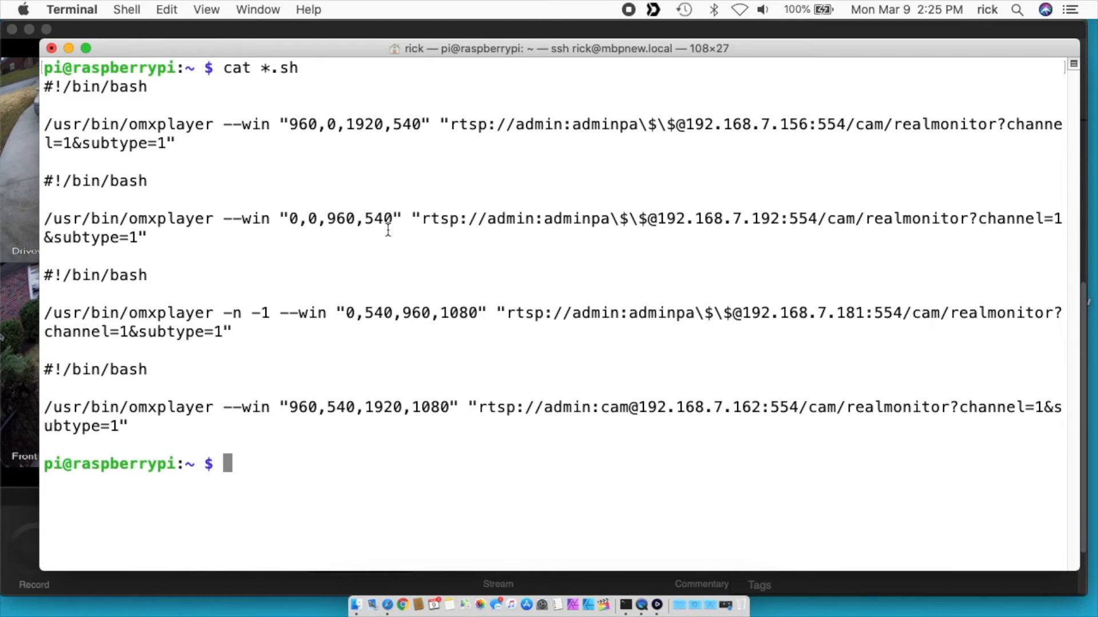
{"action": "mouse_move", "coordinate": [332, 303]}
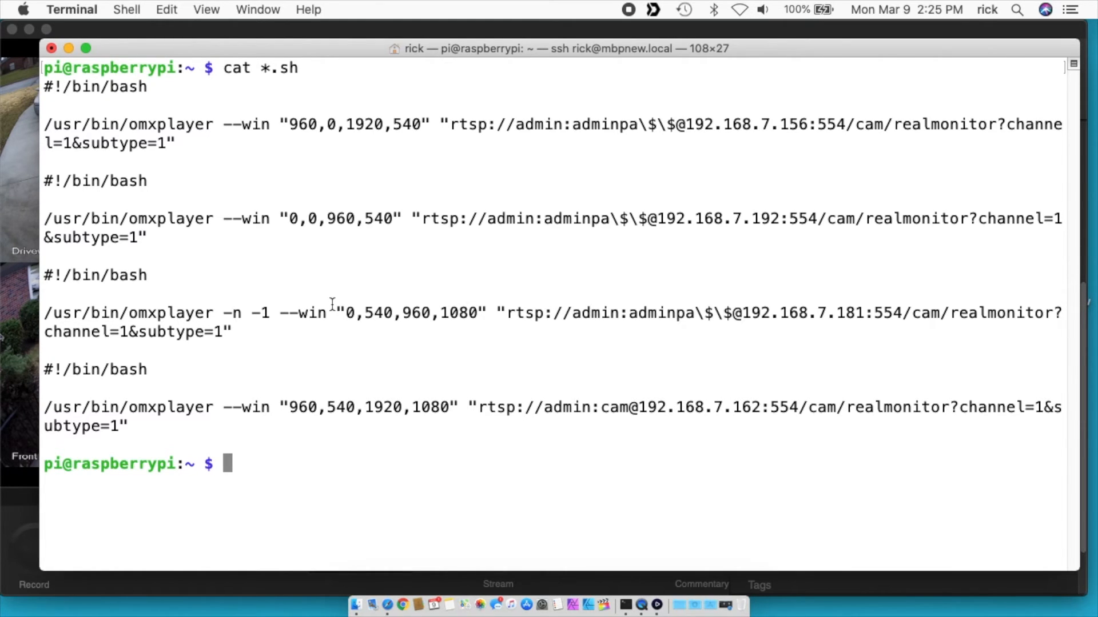